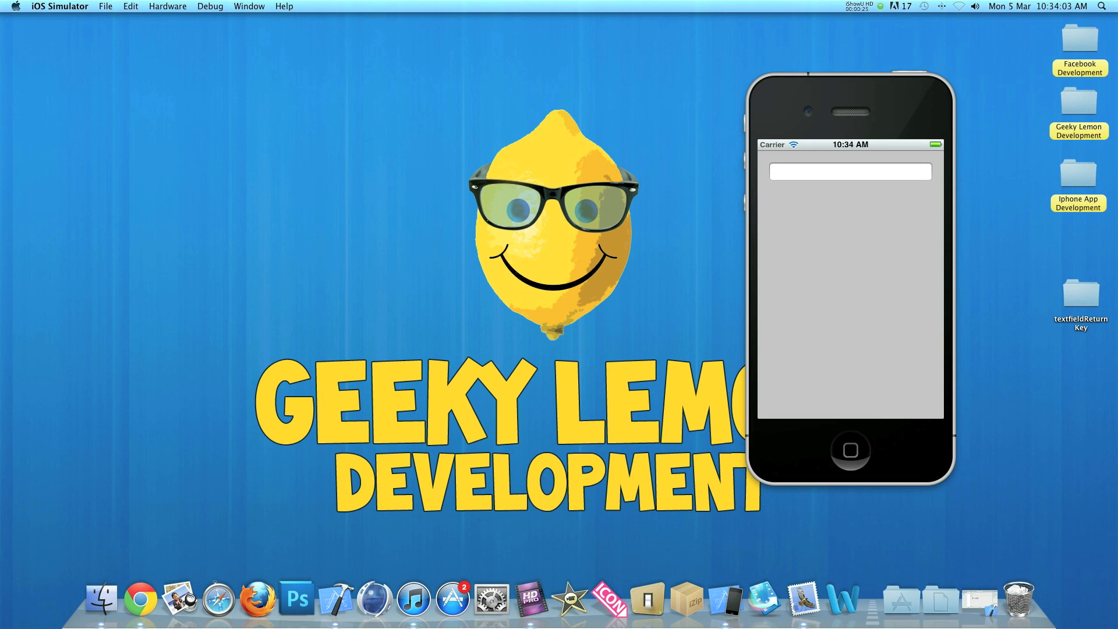
Type 'fgjiy' into the simulator app's text field, then try to dismiss the keyboard.
click(851, 172)
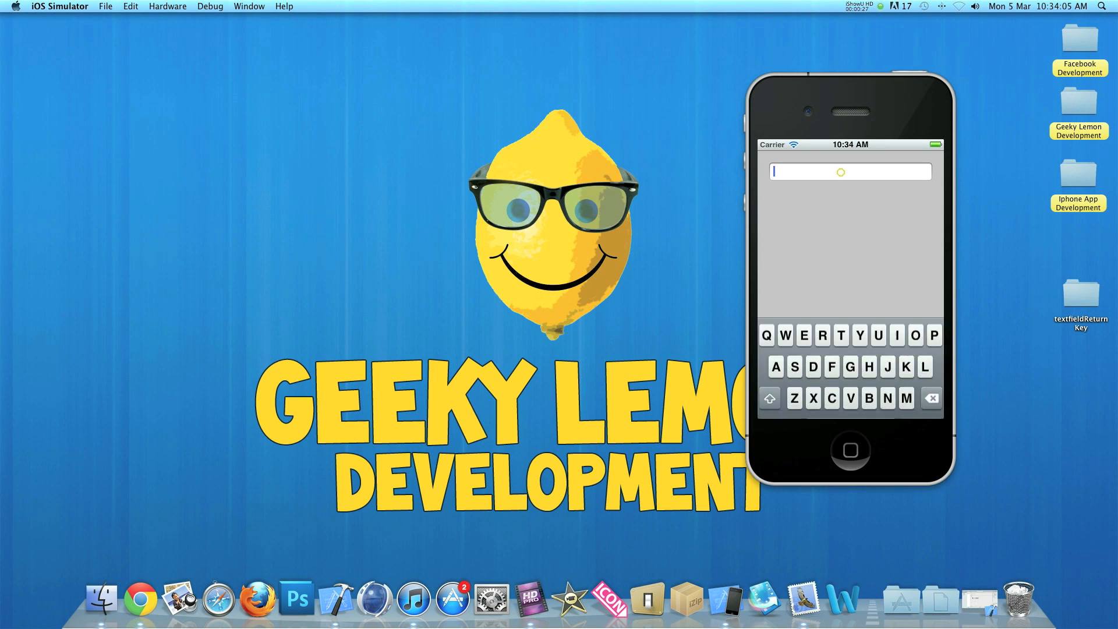
text(fgjiyrdfgjkk)
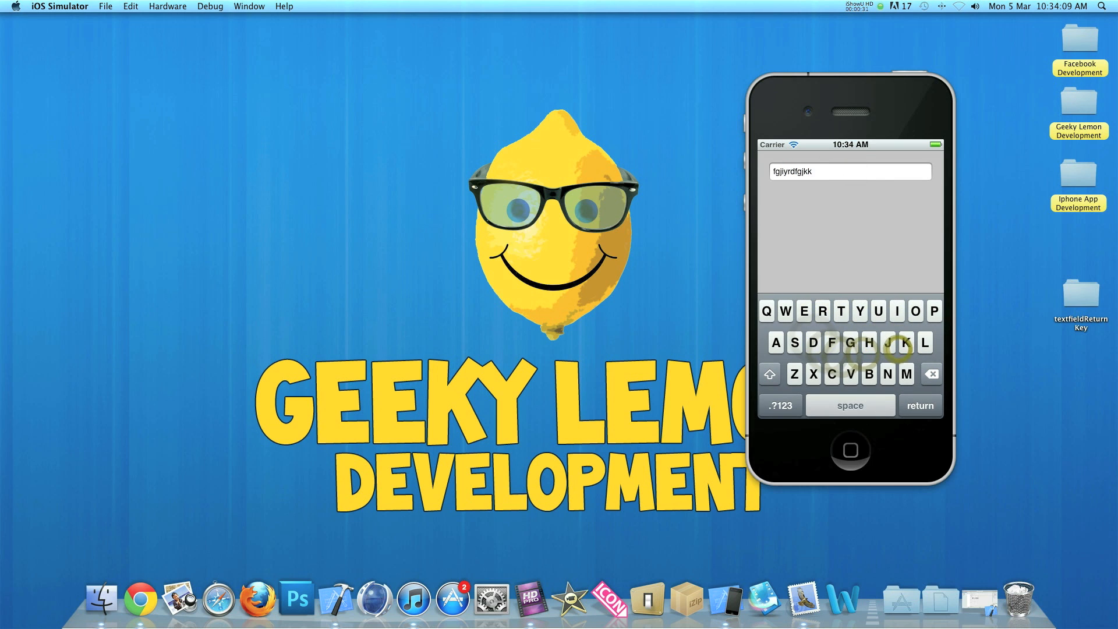
click(921, 405)
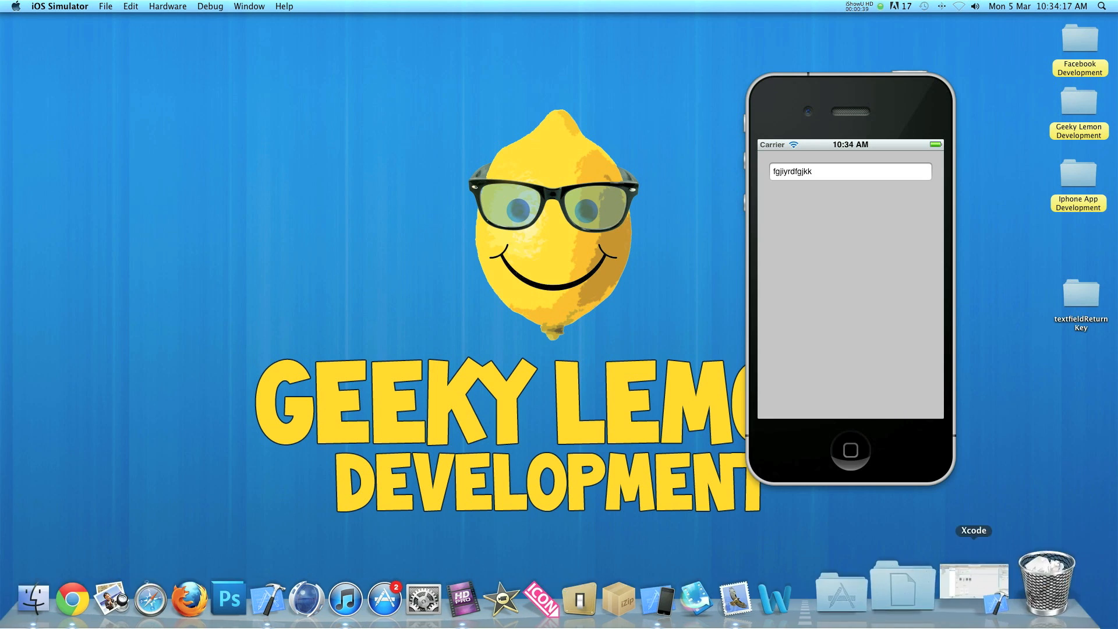
Switch back to Xcode to show the textfieldReturnKey project's target summary.
click(972, 530)
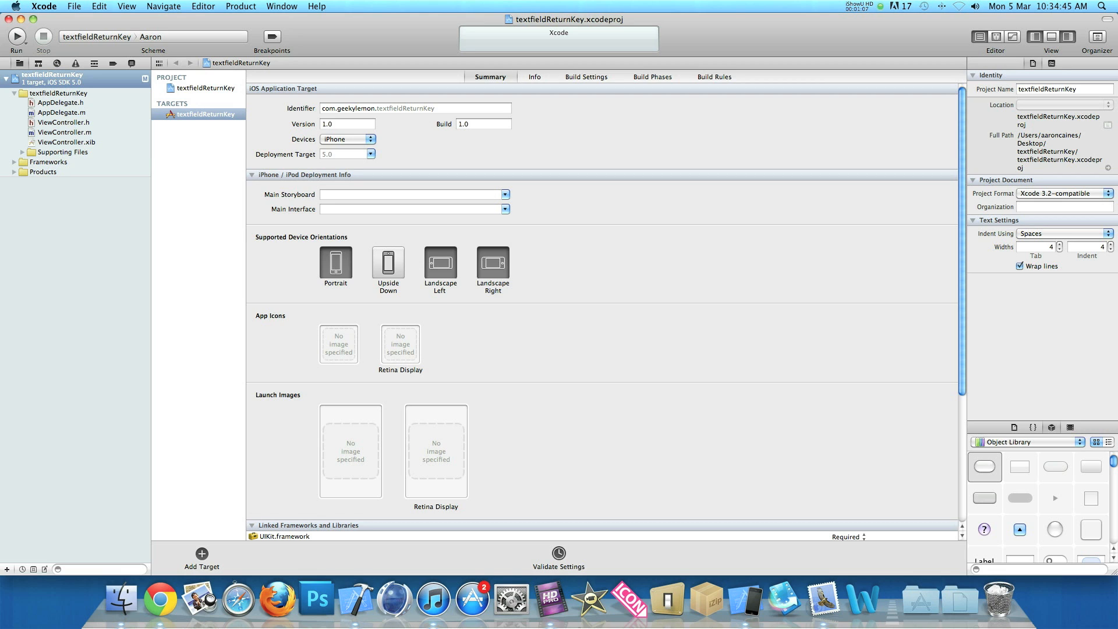
click(64, 121)
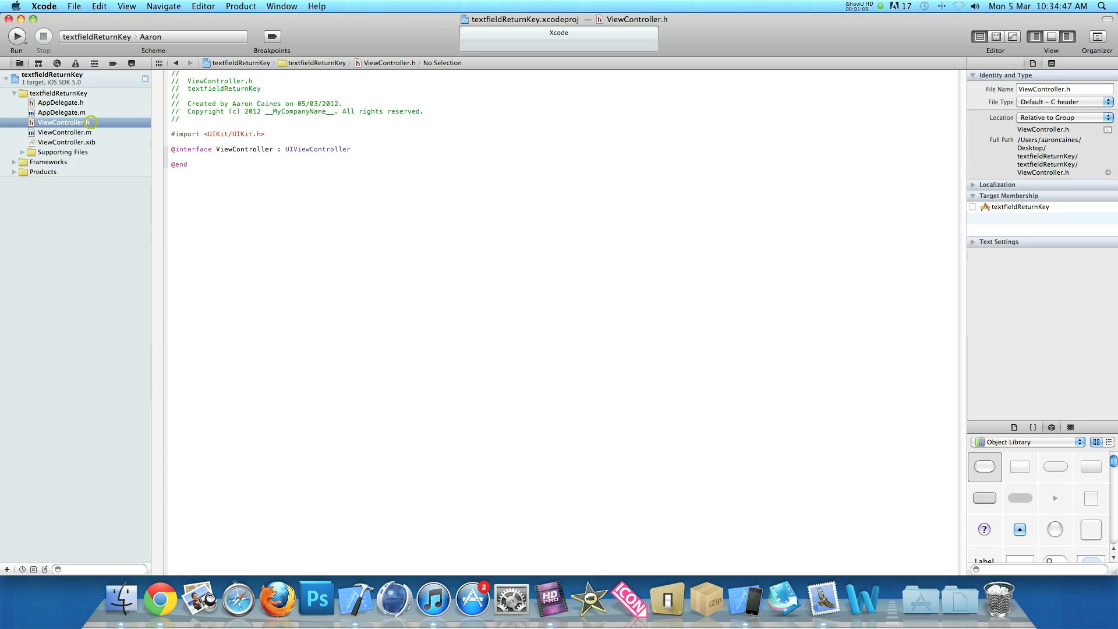
click(350, 149)
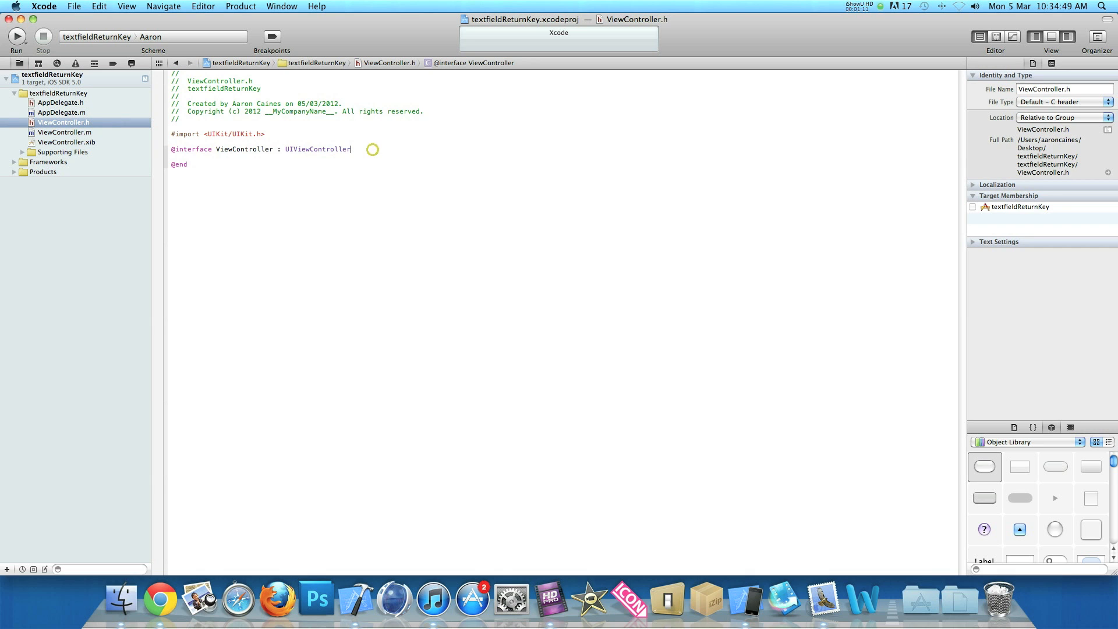
text({)
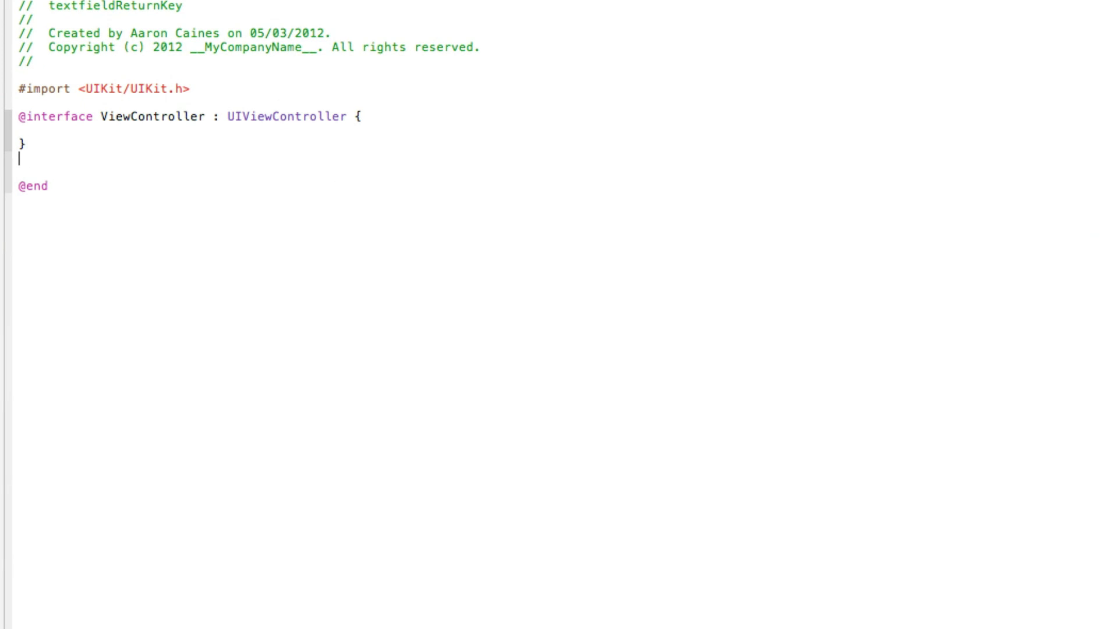
key(Backspace)
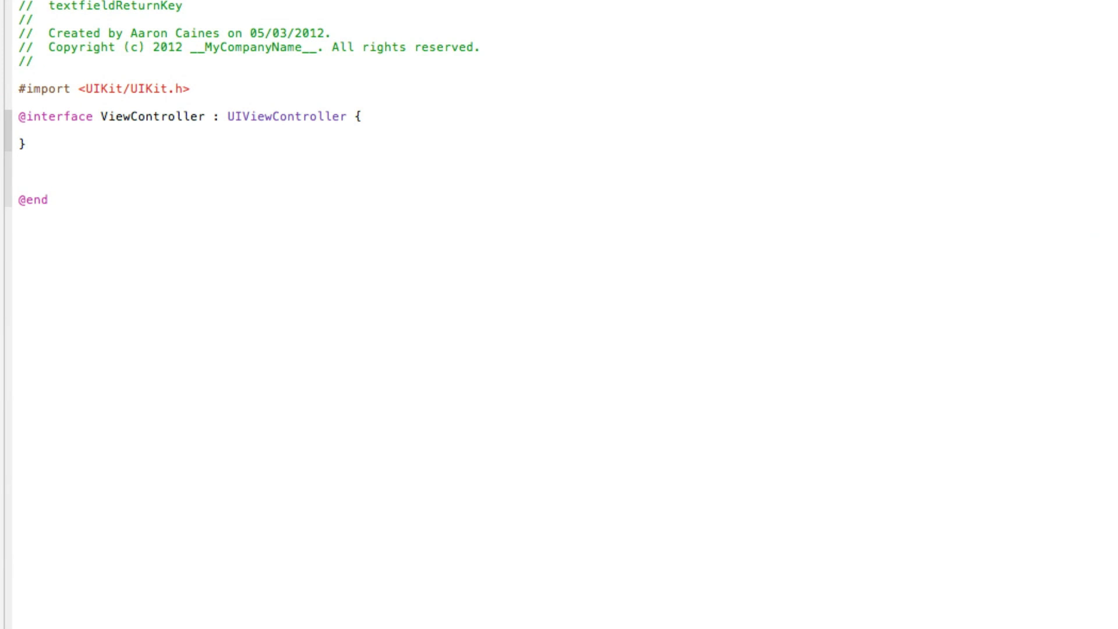
text(-(IBAction)selector:(id)sende)
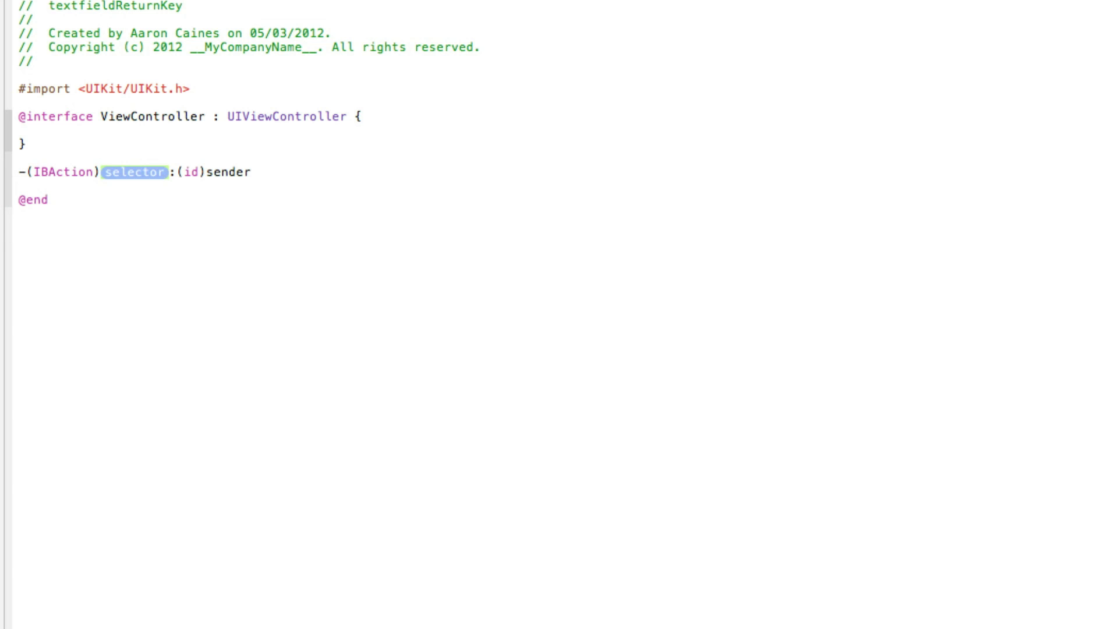
text(re)
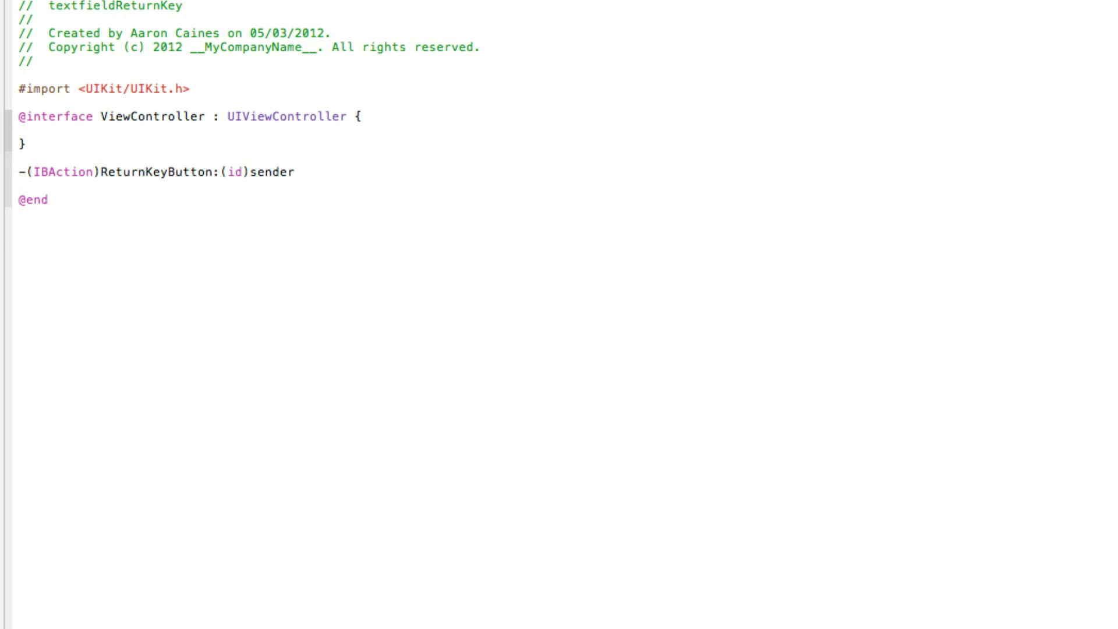
click(294, 172)
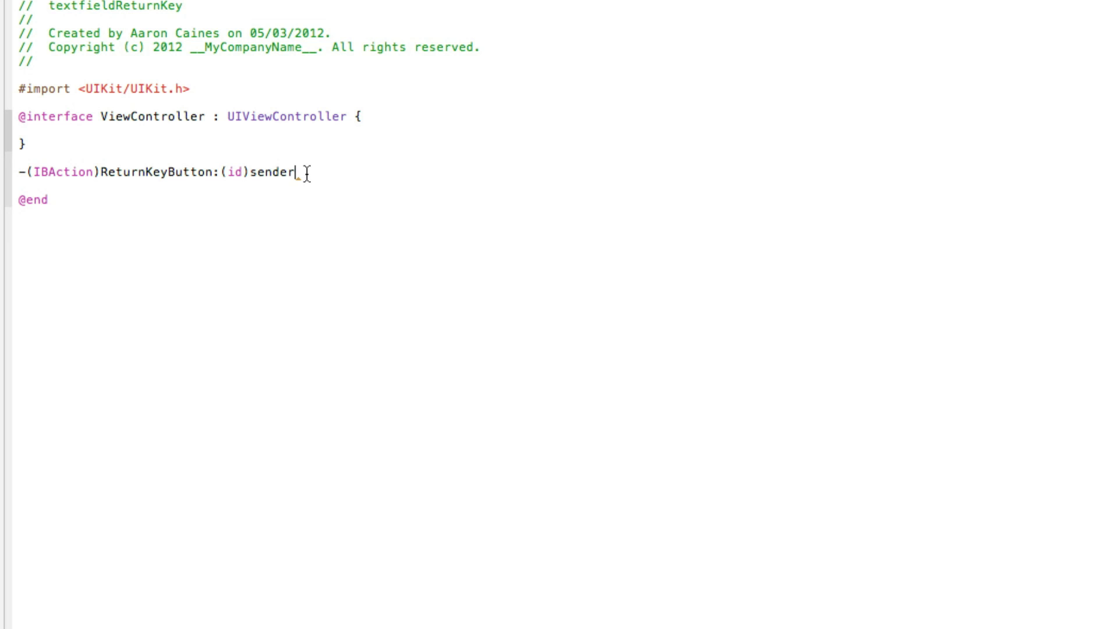
text(;)
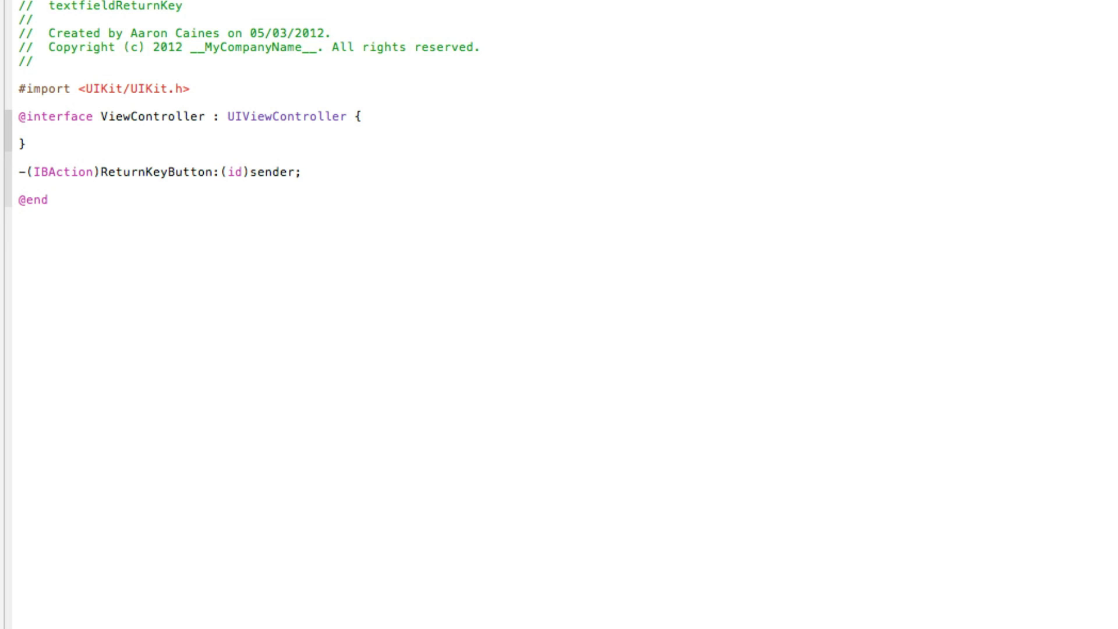
click(303, 171)
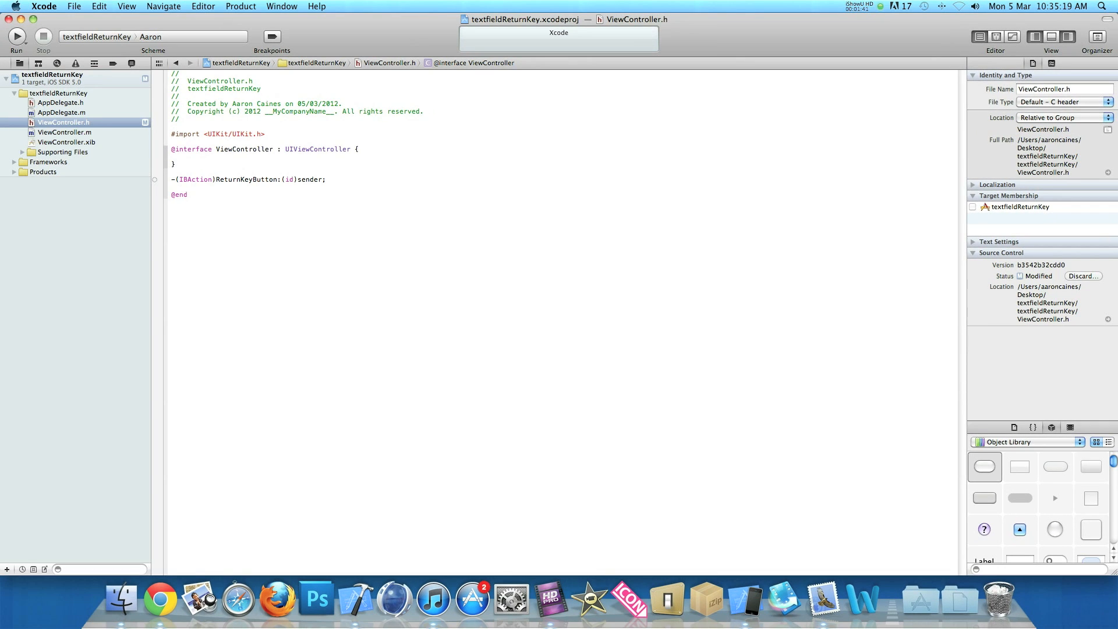
Implement -(IBAction)ReturnKeyButton:(id)sender with [sender resignFirstResponder]; in ViewController.m.
click(66, 133)
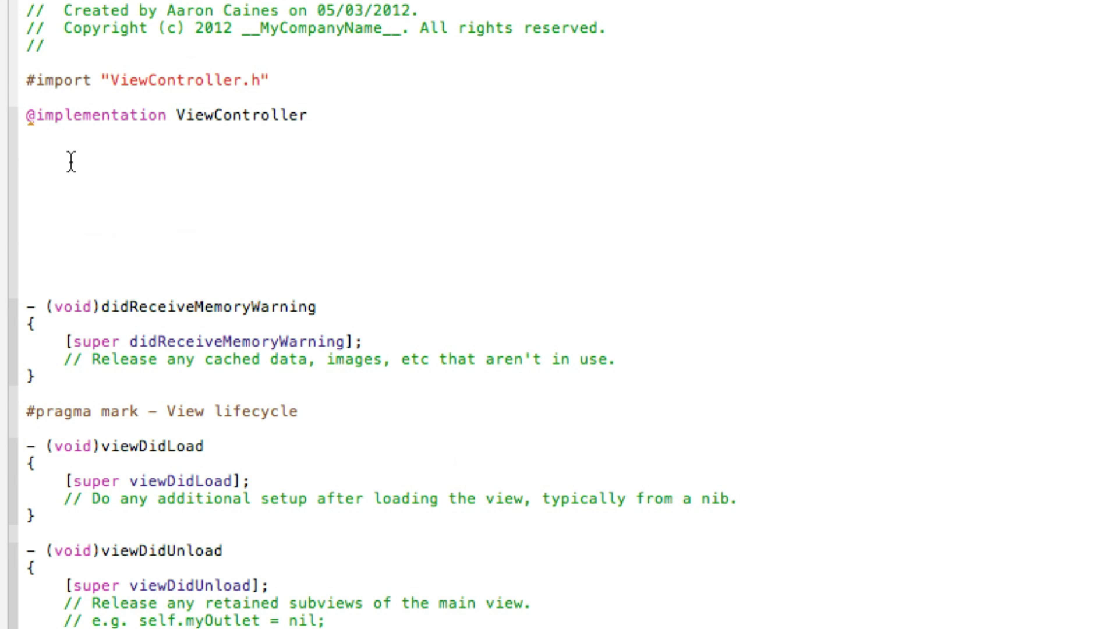
text(-)
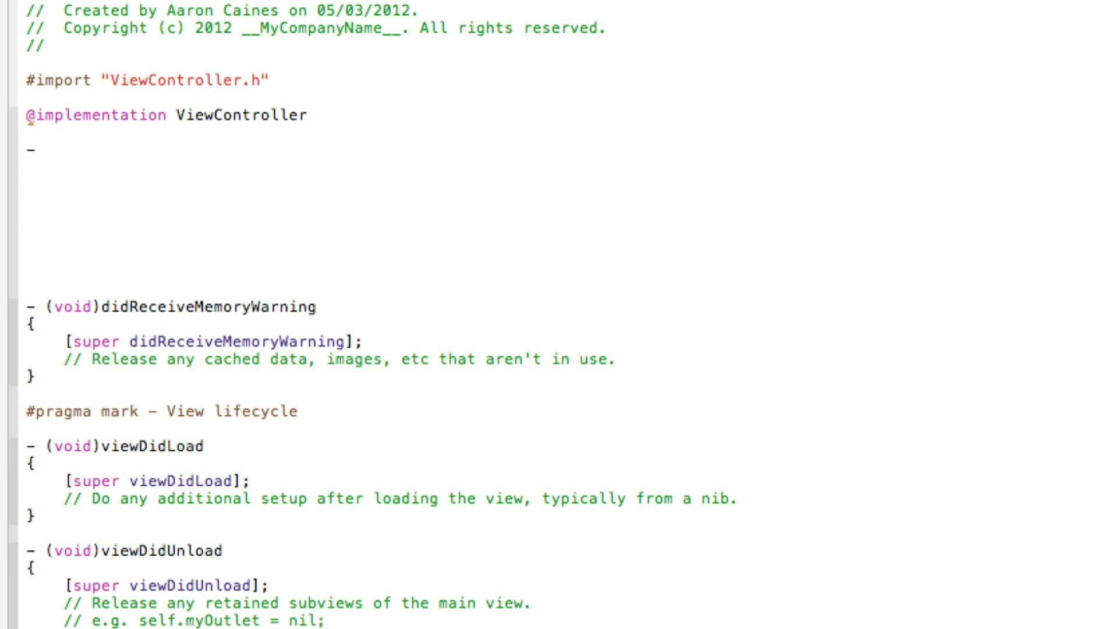
text(IBA)
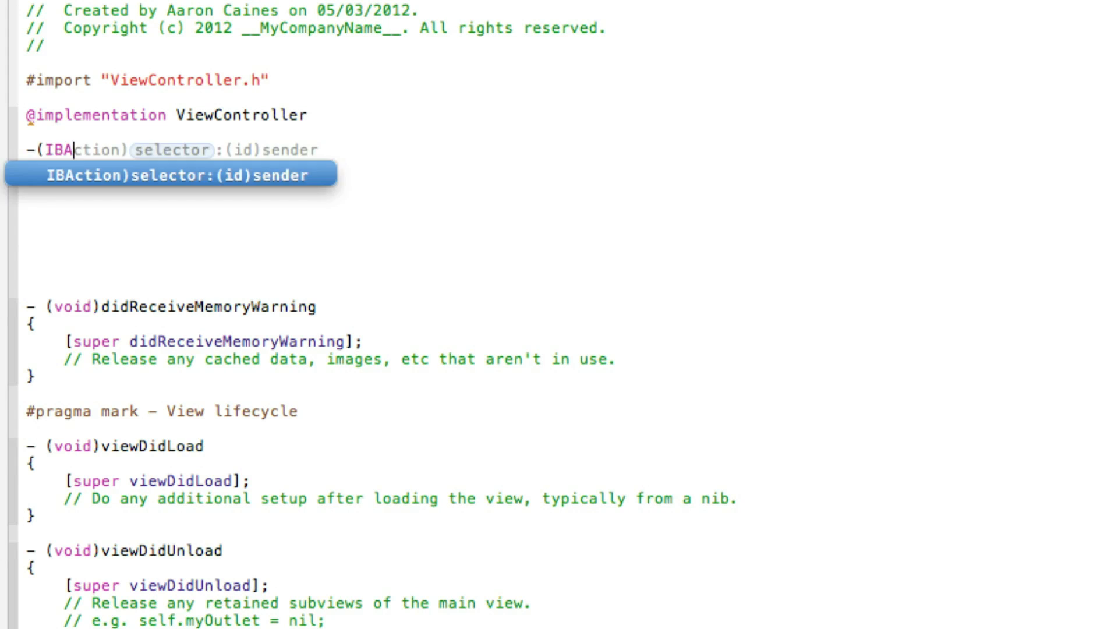
text(ReturnKeyButton:(id)sender {)
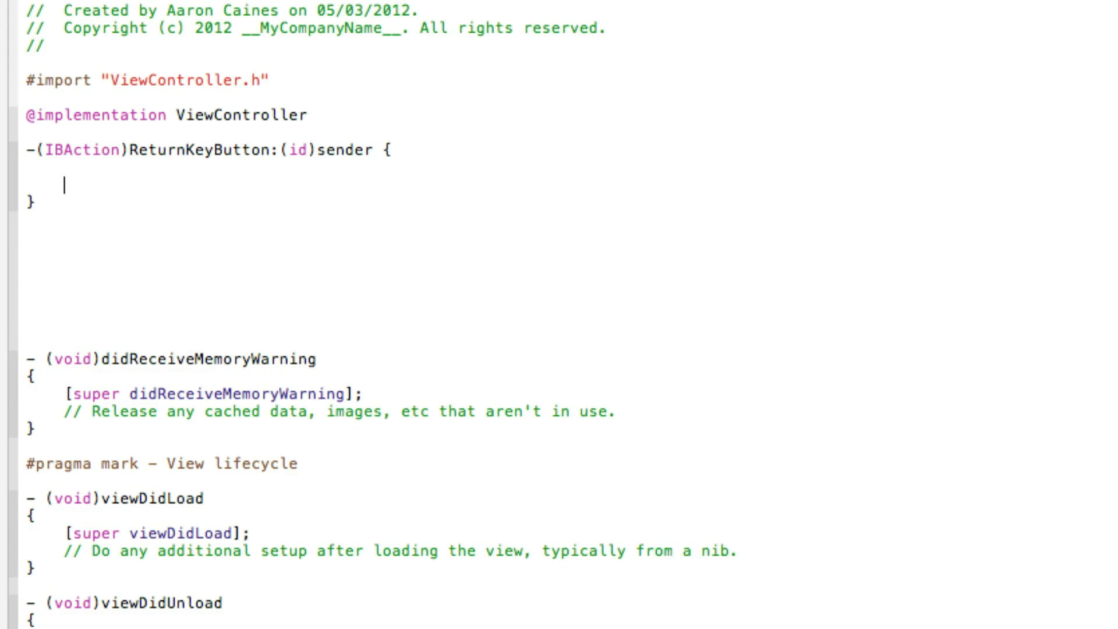
text([)
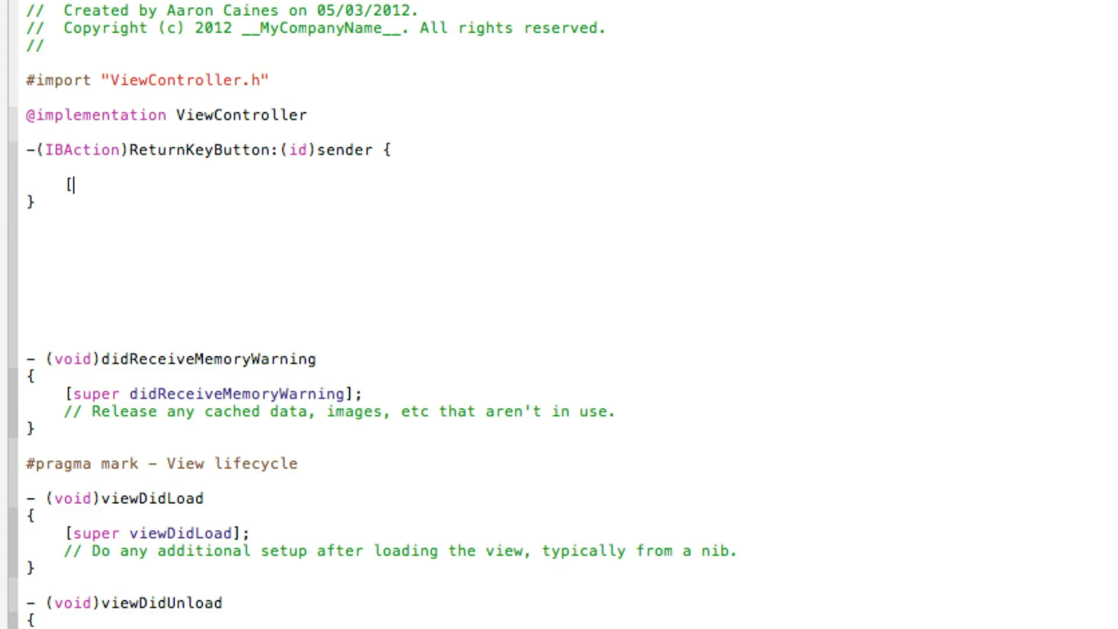
text(sender resignFirstResponder)
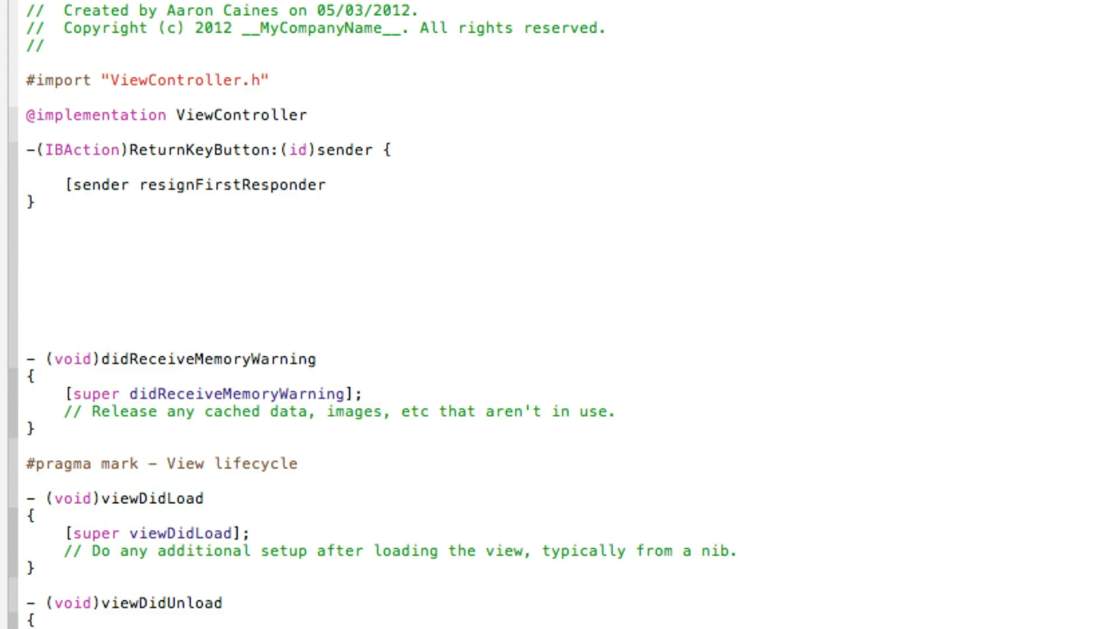
text(];)
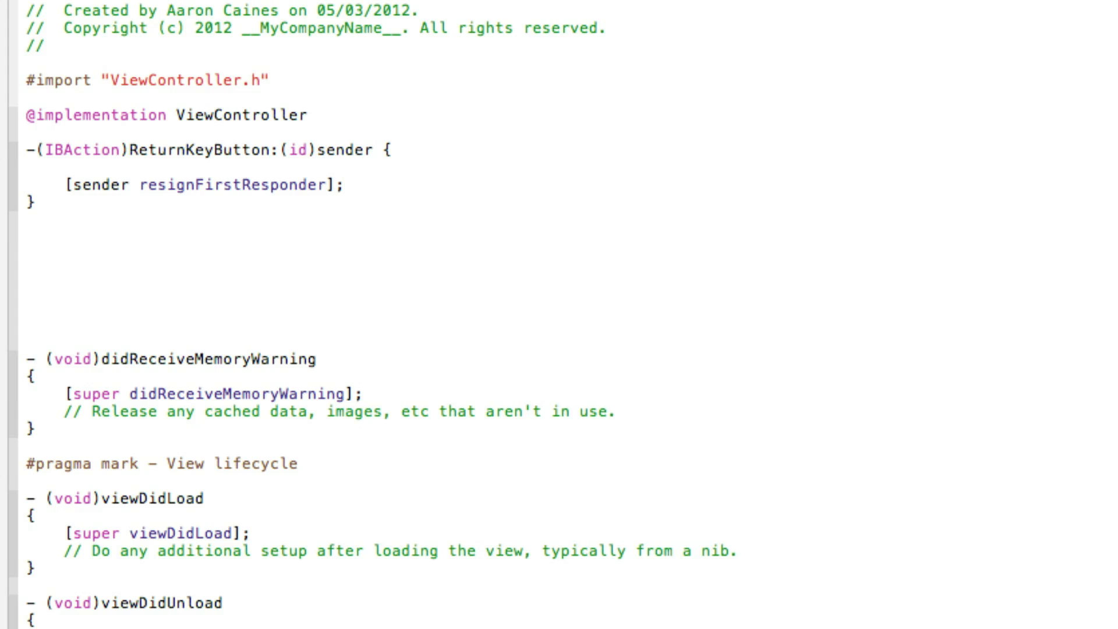
click(344, 186)
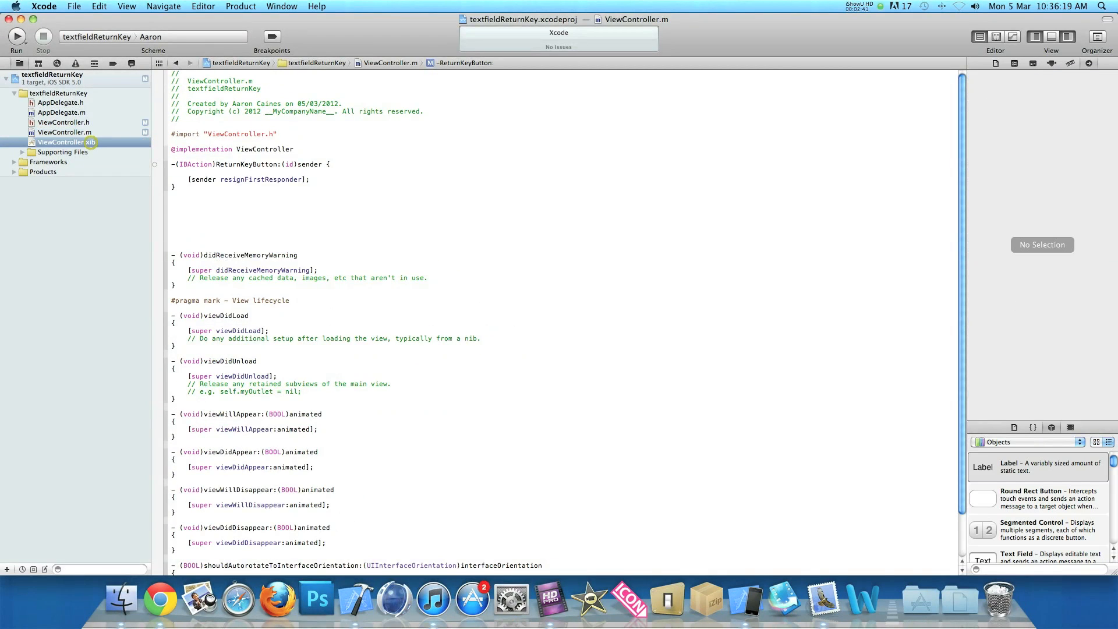
In ViewController.xib, place a Text Field near the top of the view and widen it to 280.
click(63, 142)
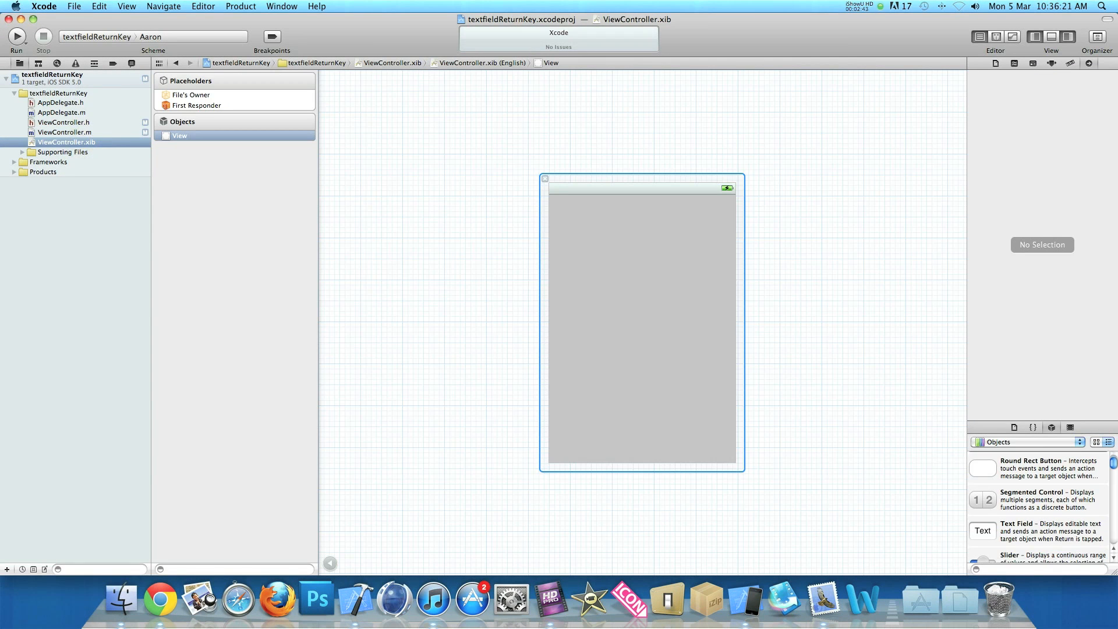
drag(983, 531, 594, 216)
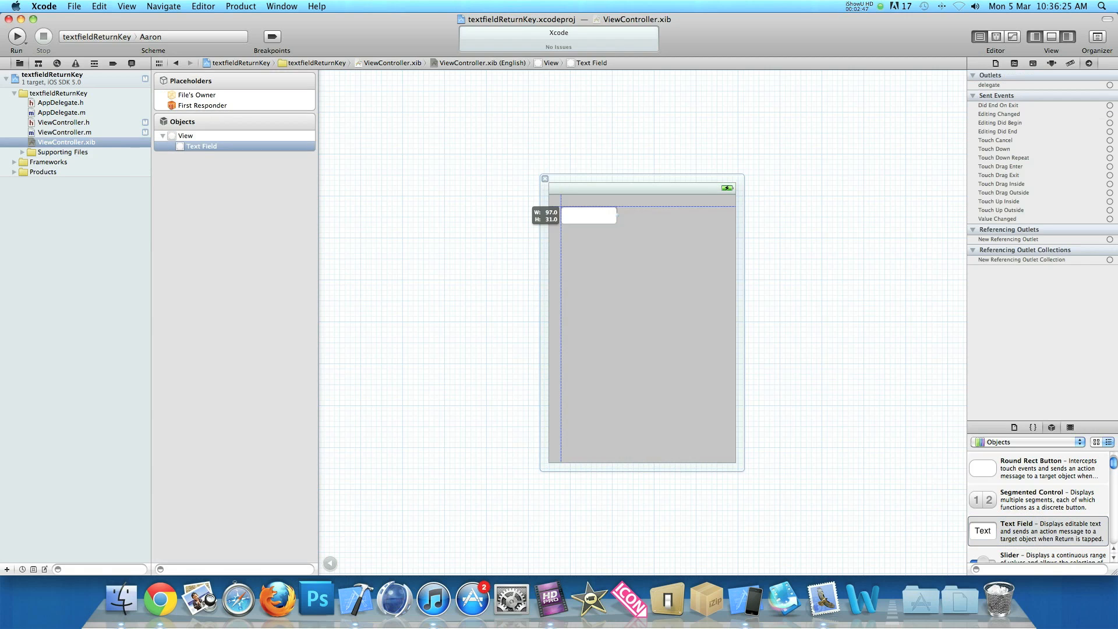
drag(616, 216, 722, 216)
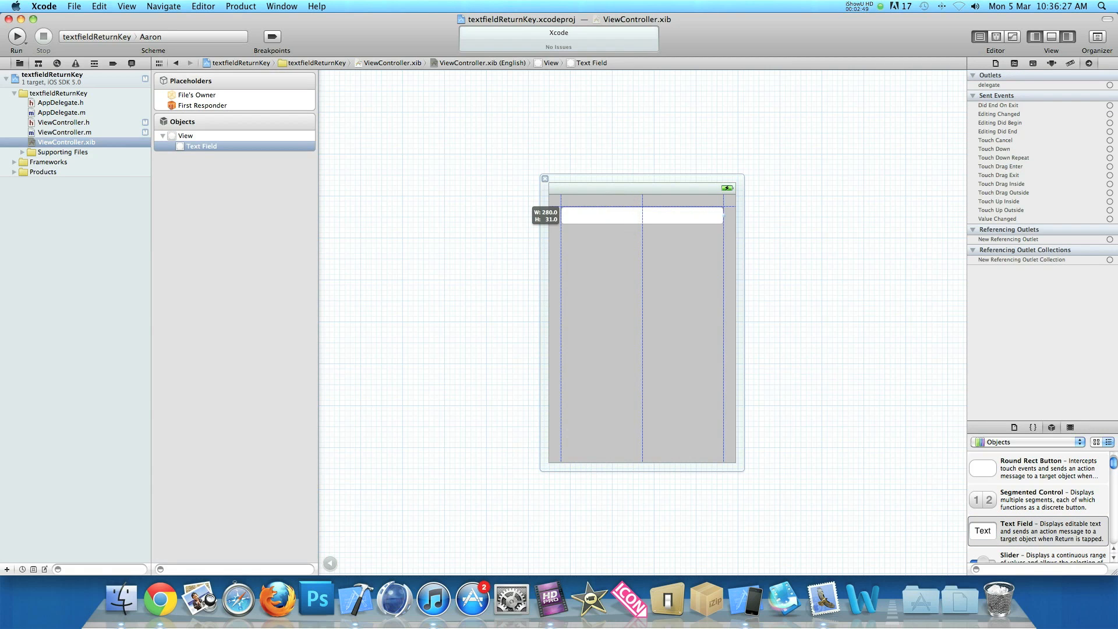
click(196, 94)
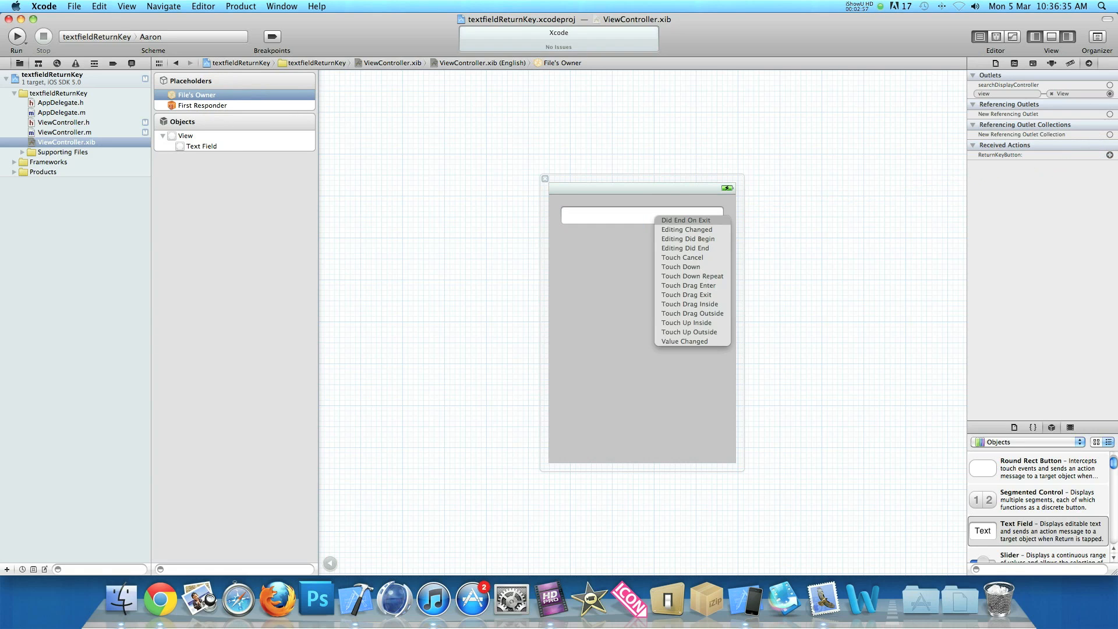
mouse_move(687, 295)
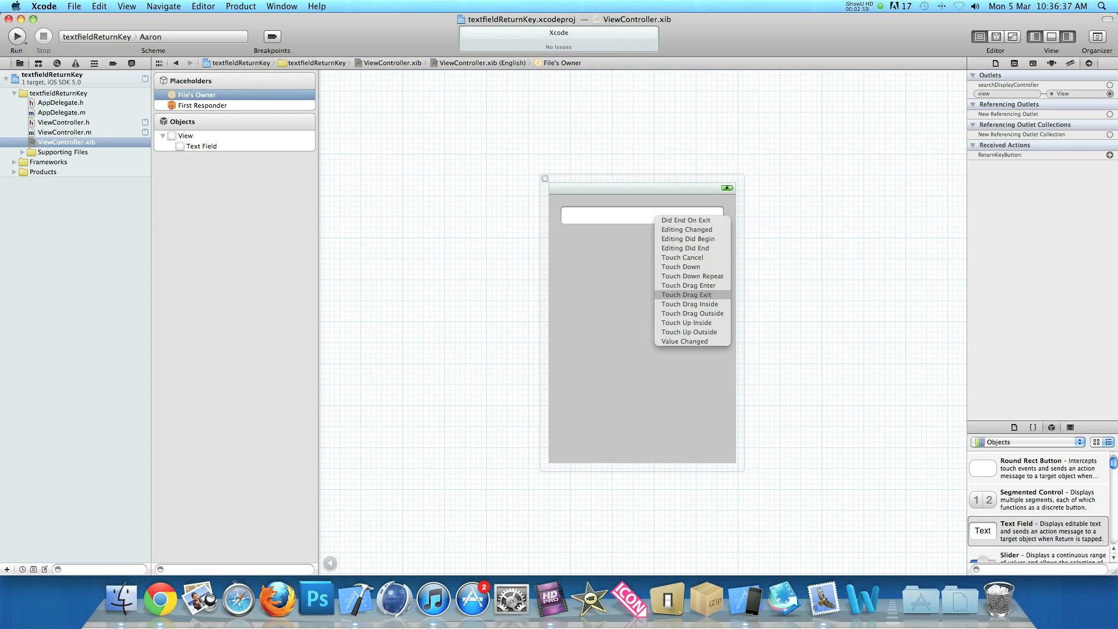
mouse_move(681, 266)
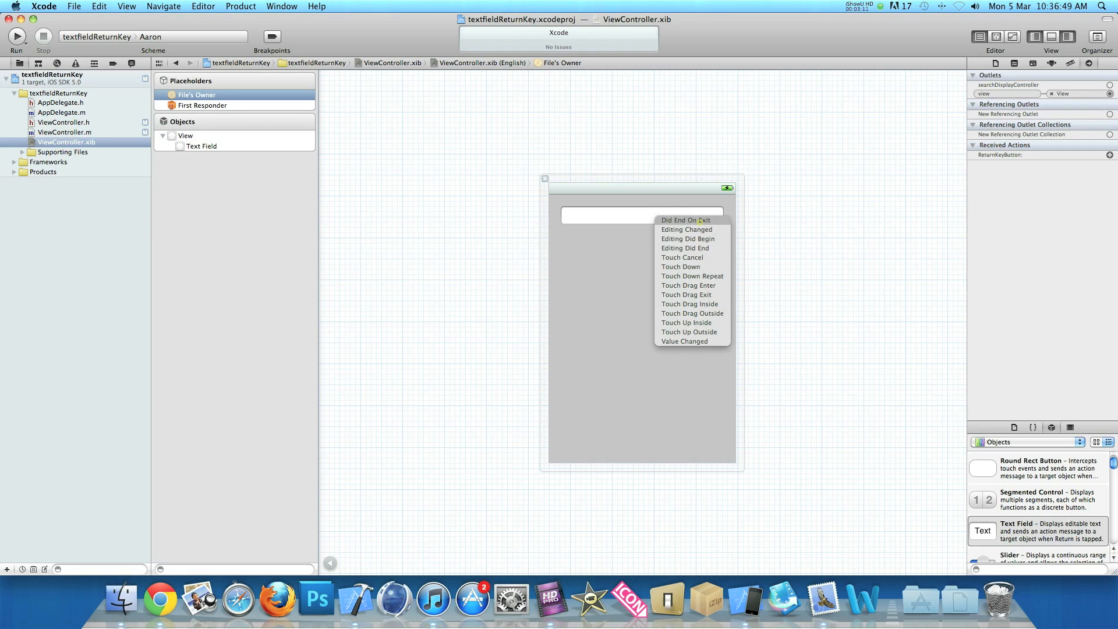
Link the text field's Did End On Exit event to File's Owner's ReturnKeyButton action.
click(685, 220)
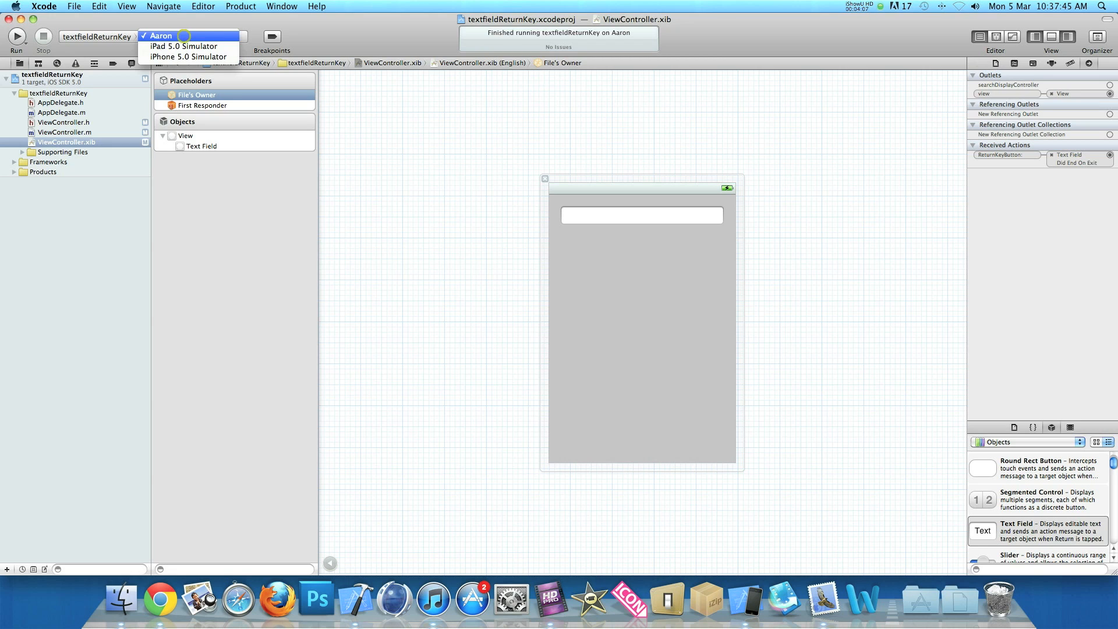
Set the run destination to iPhone 5.0 Simulator and run the app.
click(189, 57)
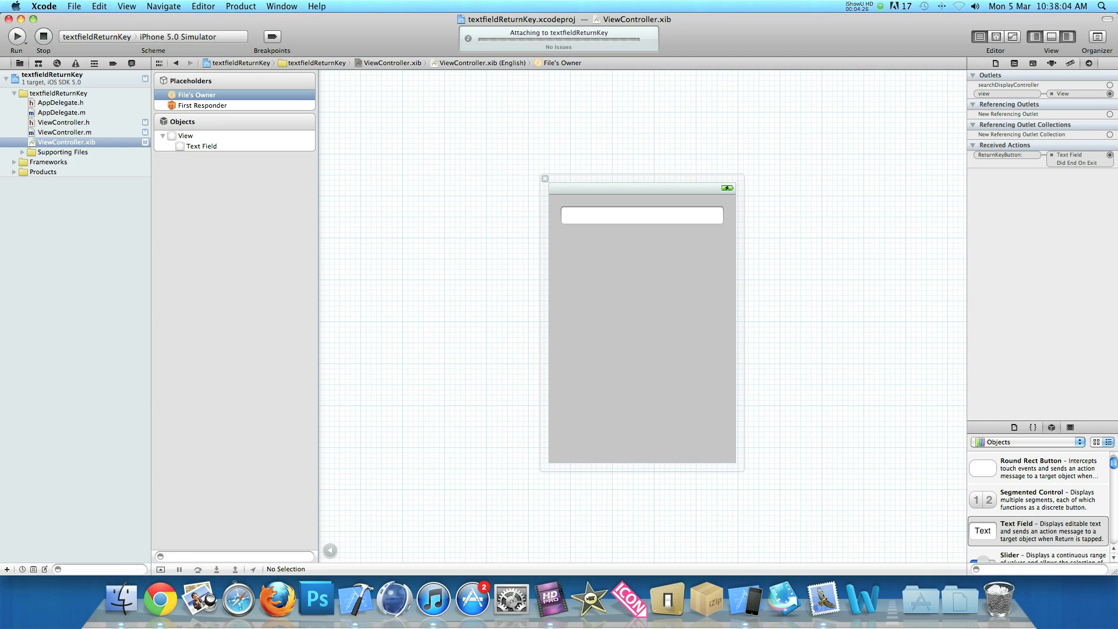
click(16, 36)
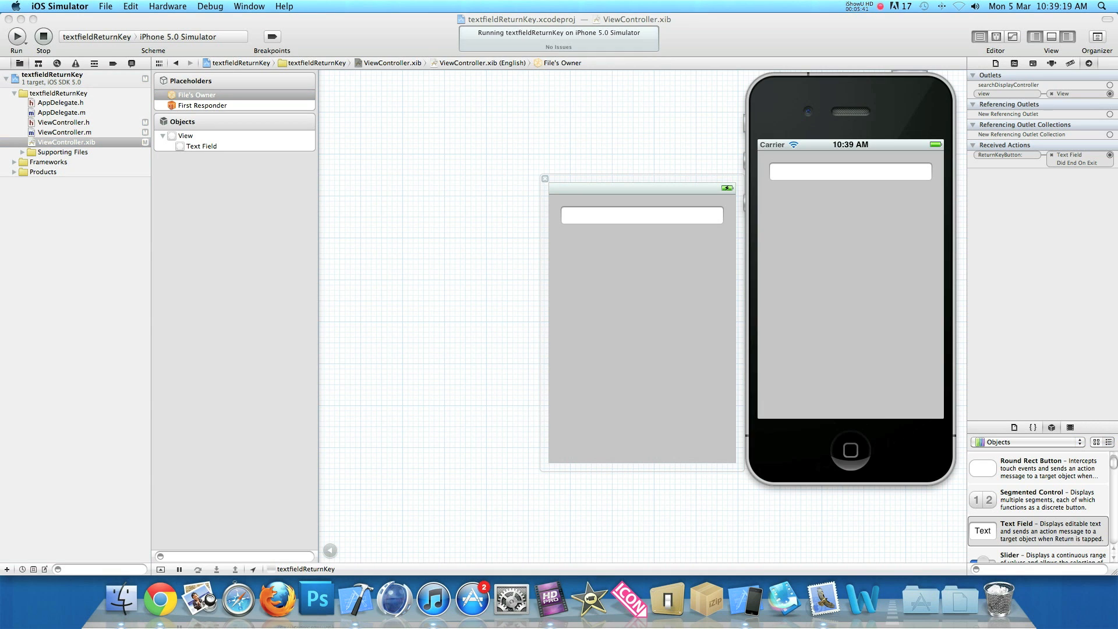
Type 'GeekyLemon' into the simulator app's text field and hide the keyboard.
click(835, 172)
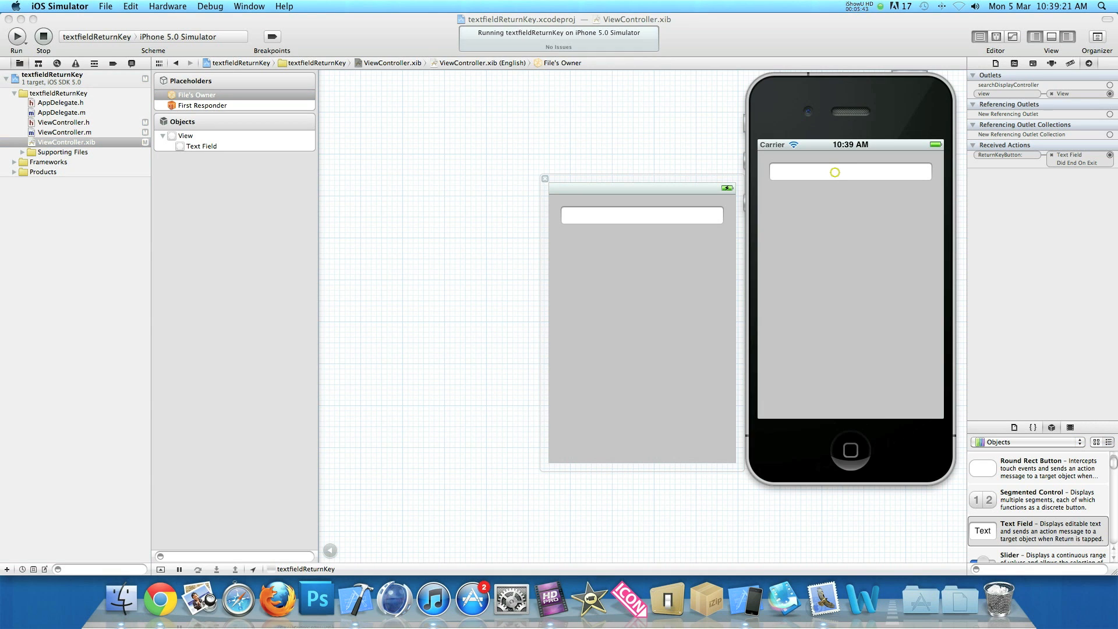
click(850, 171)
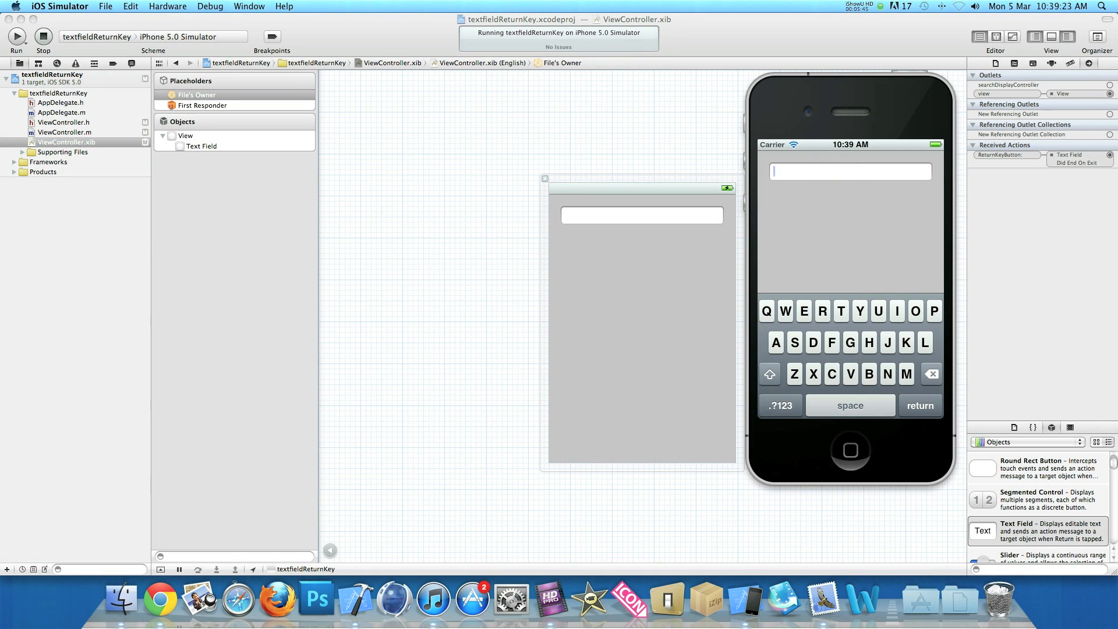
text(Geek)
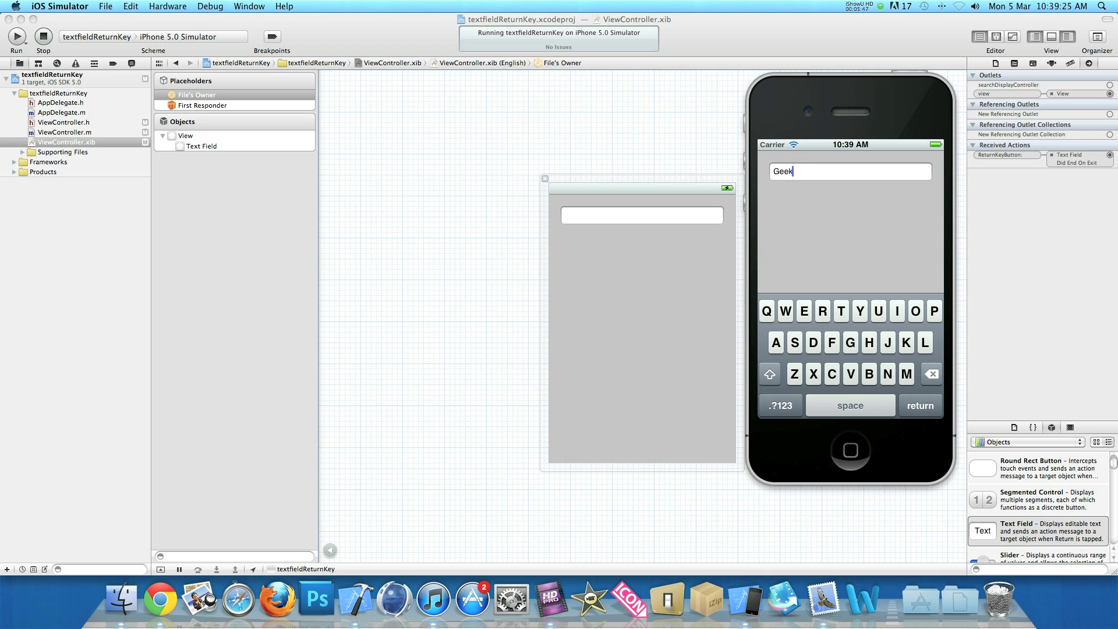
text(yLemon)
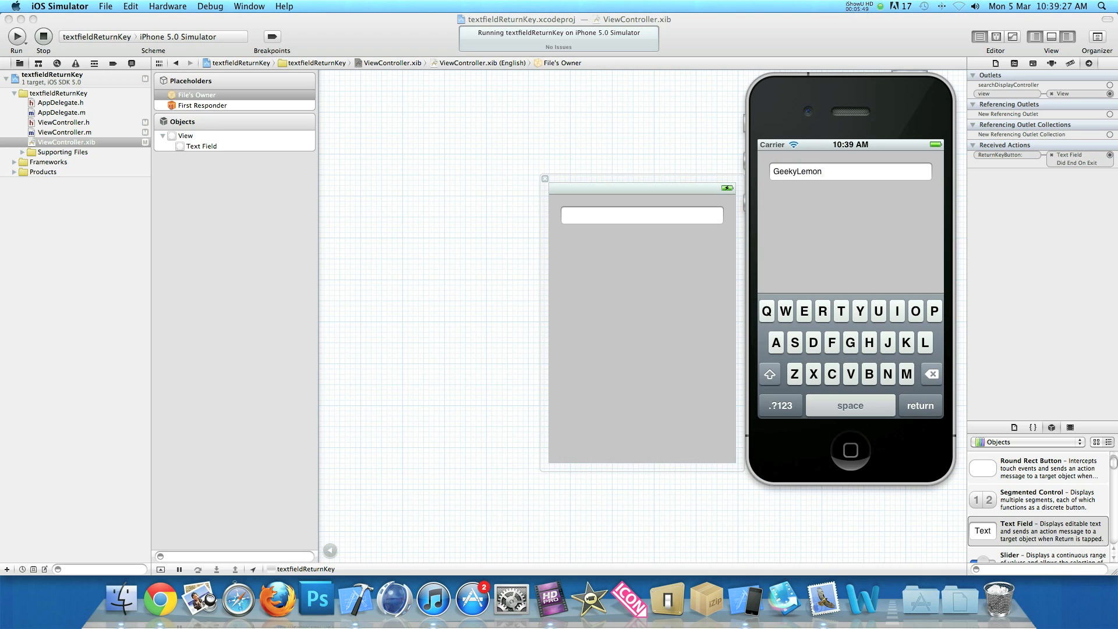
click(920, 405)
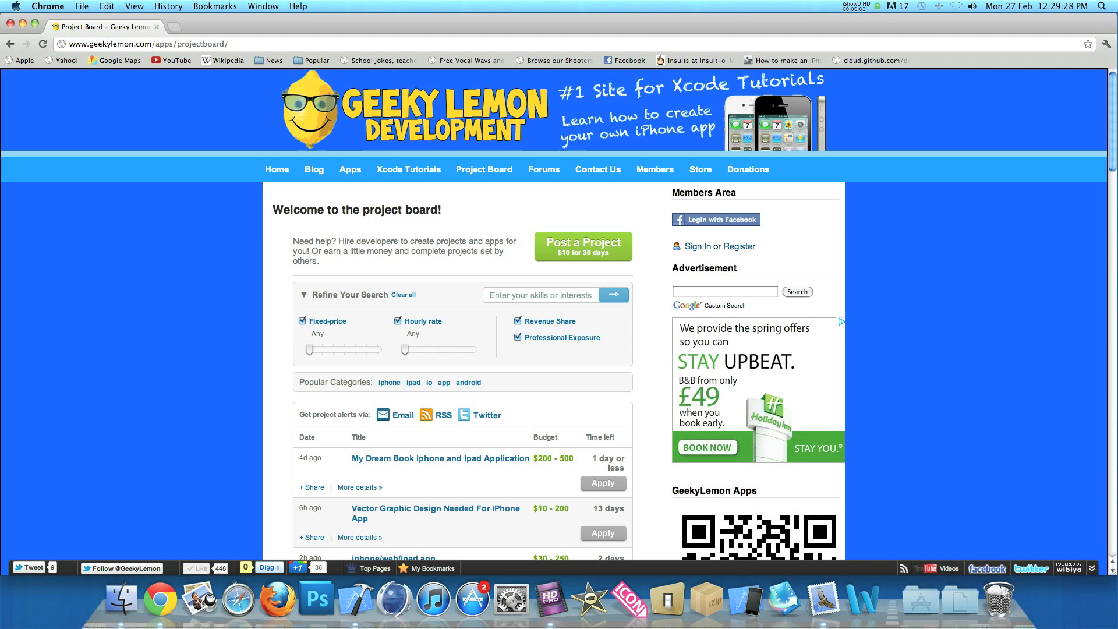
Scroll down the Geeky Lemon Project Board page to view more listed projects.
scroll(down, 3)
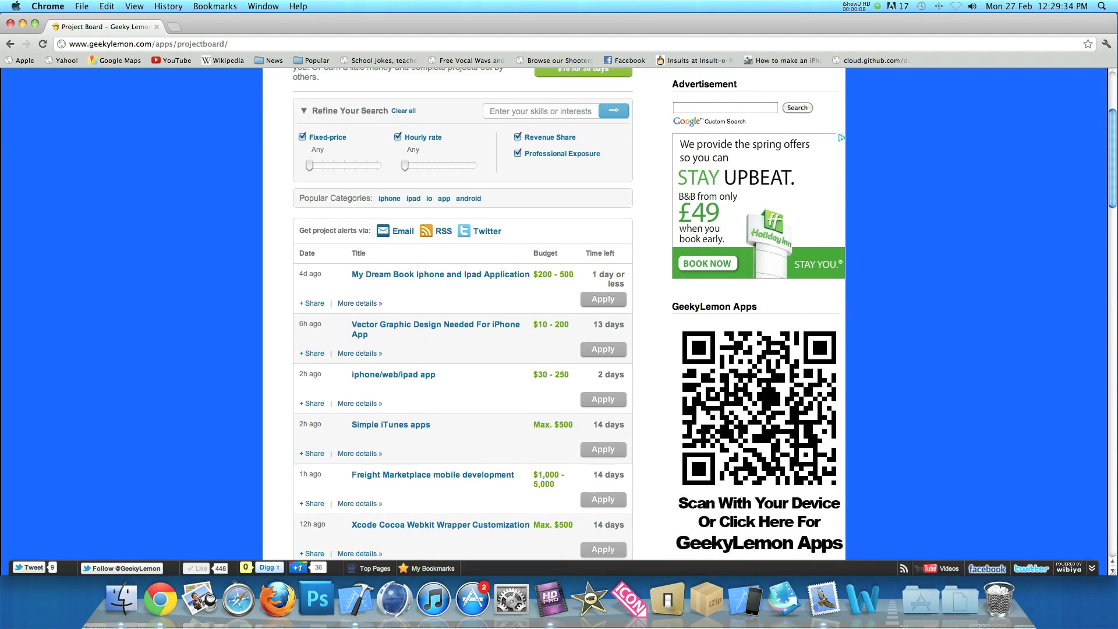
scroll(down, 3)
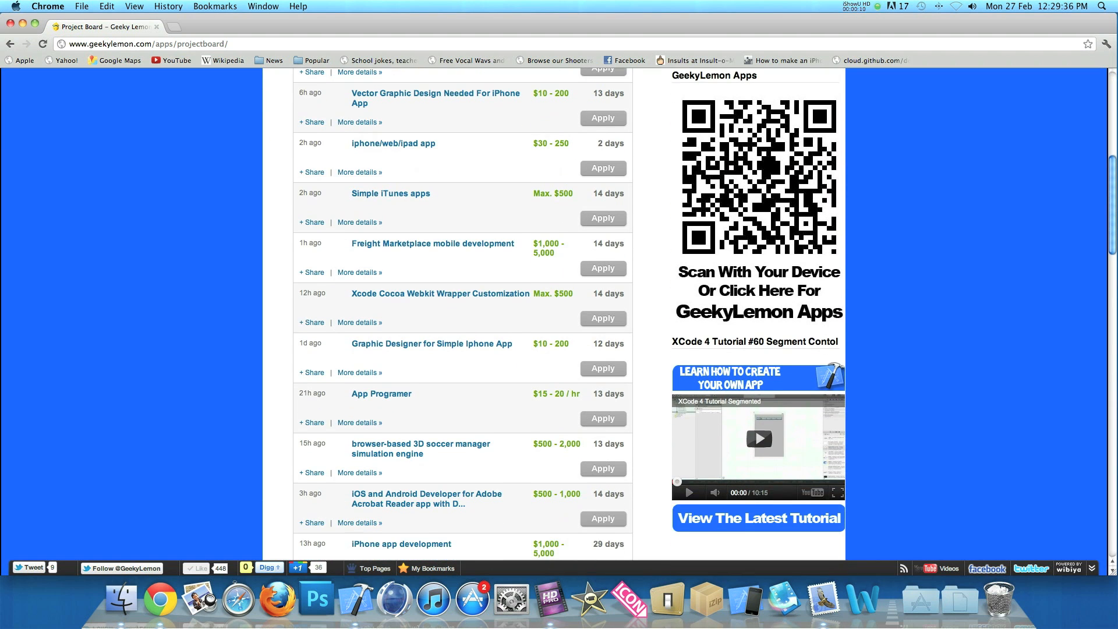
scroll(down, 3)
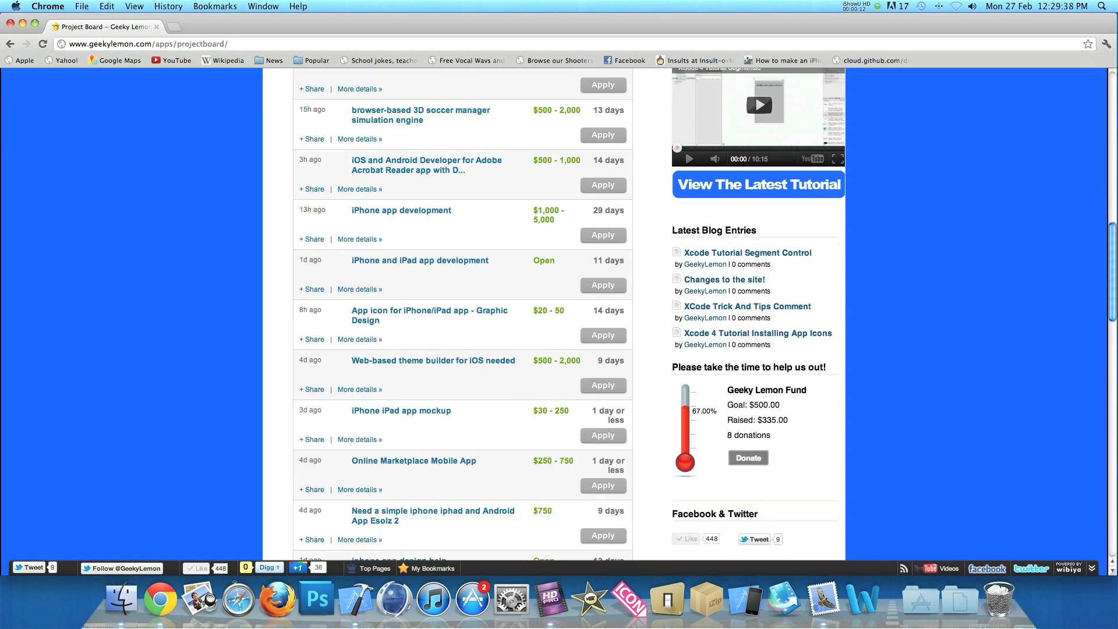
scroll(down, 3)
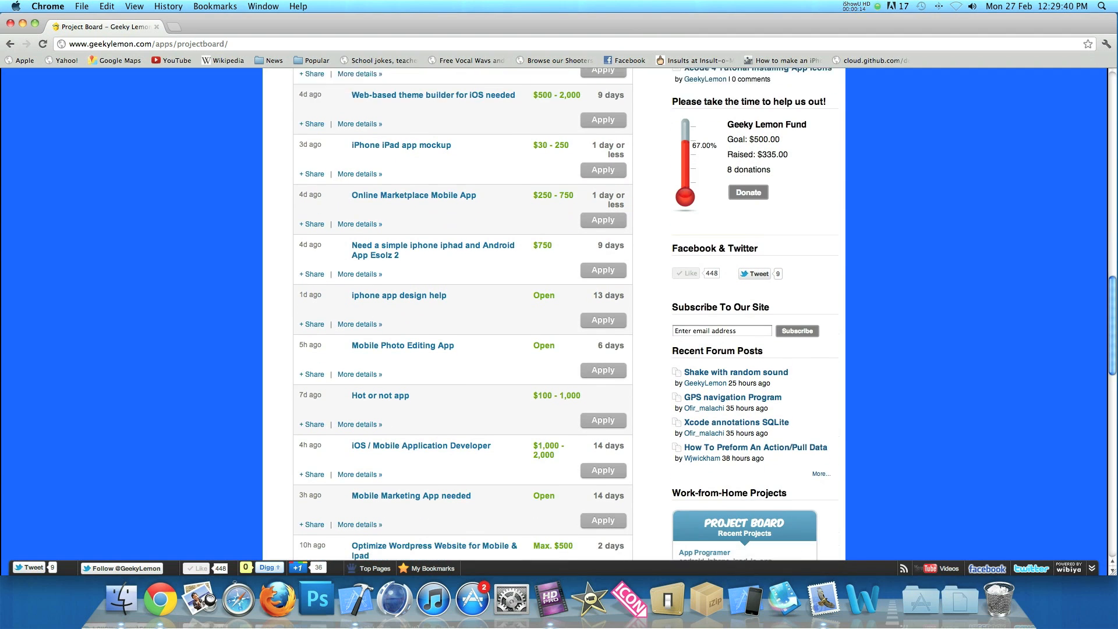